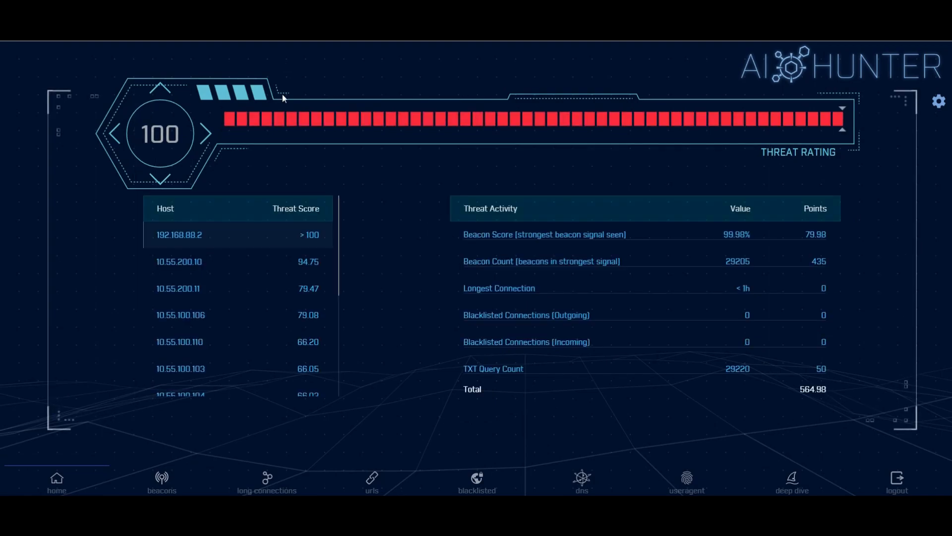
pyautogui.moveTo(309, 245)
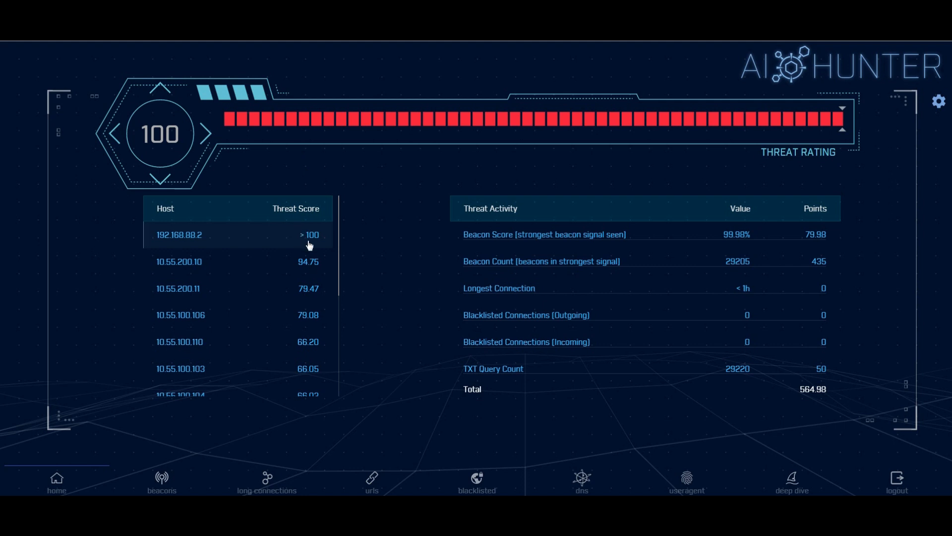
pyautogui.moveTo(305, 352)
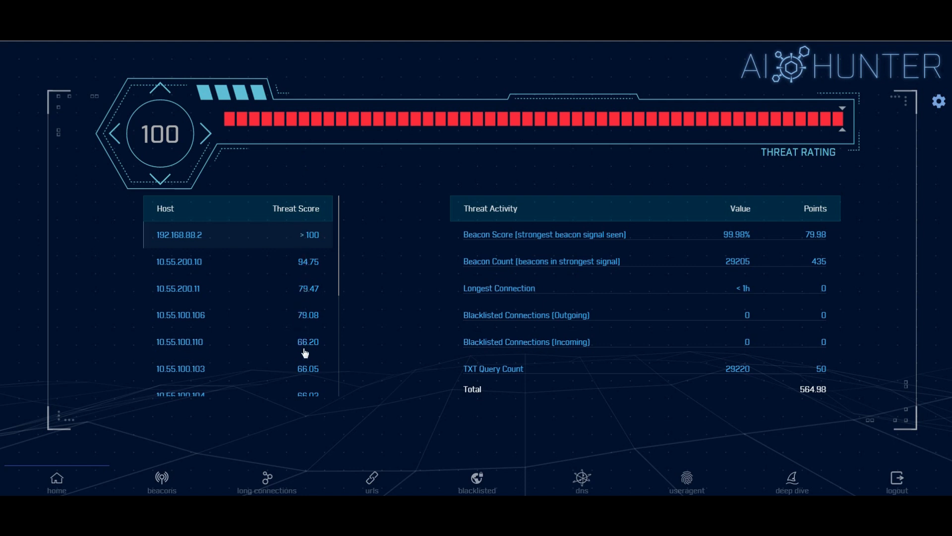
# Open the 192.168.88.2 to 165.227.88.15 beacon result, showing 99.97% data size conformity.
pyautogui.click(238, 342)
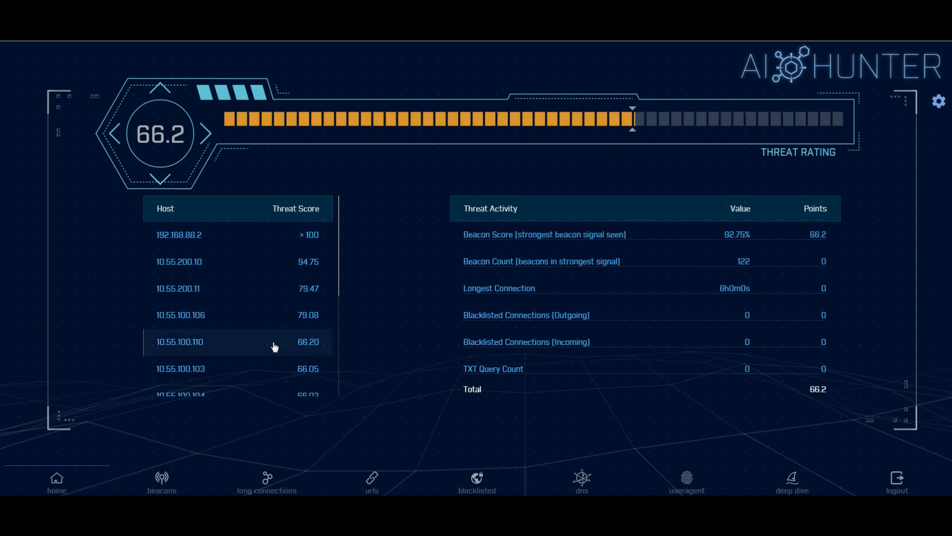
pyautogui.scroll(-3)
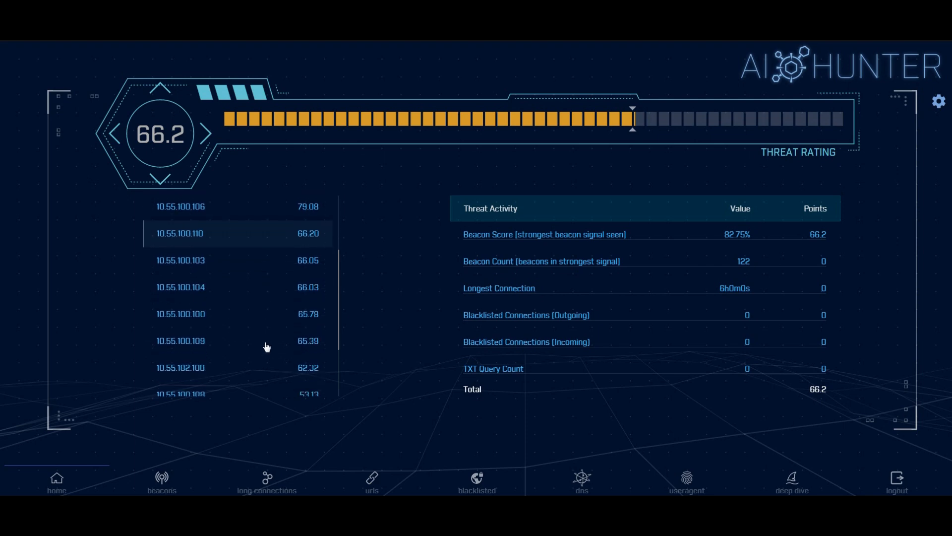
pyautogui.scroll(-3)
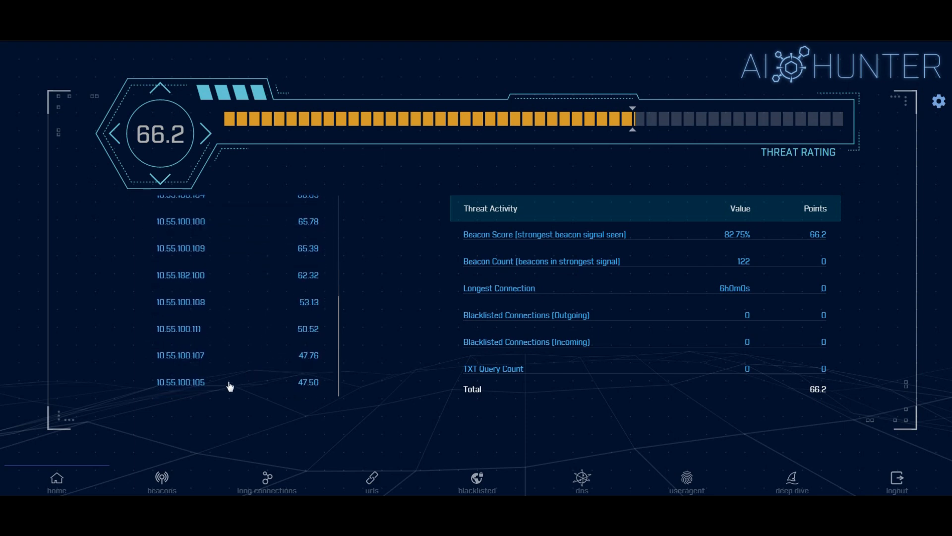
pyautogui.click(179, 381)
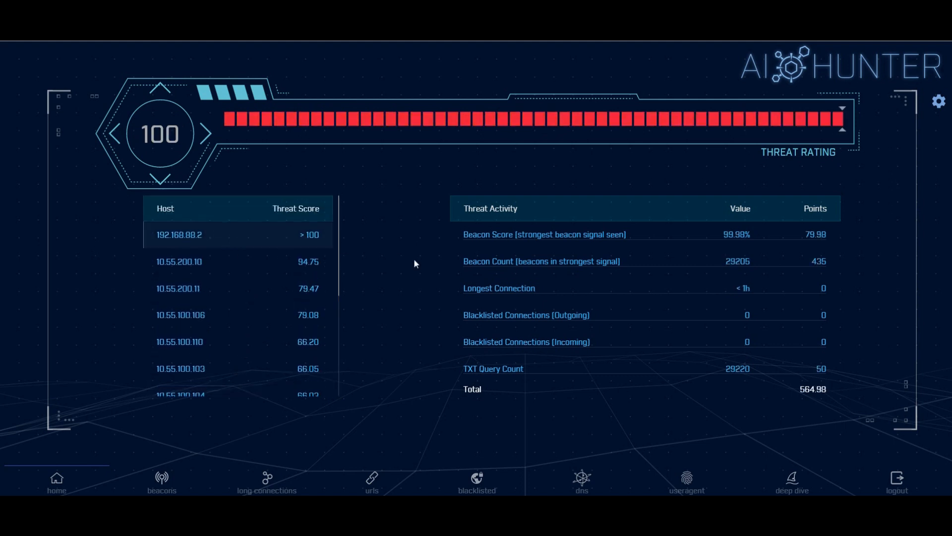
pyautogui.moveTo(520, 368)
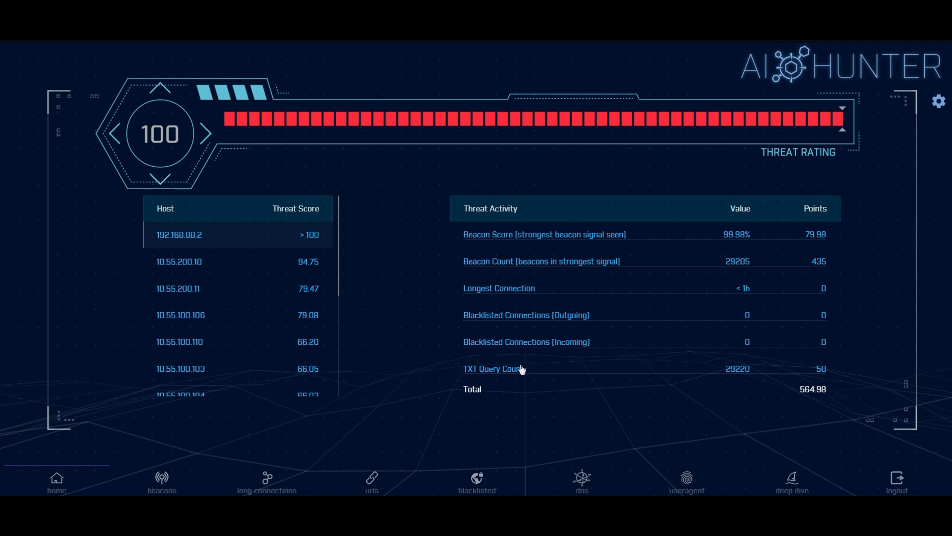
pyautogui.moveTo(520, 244)
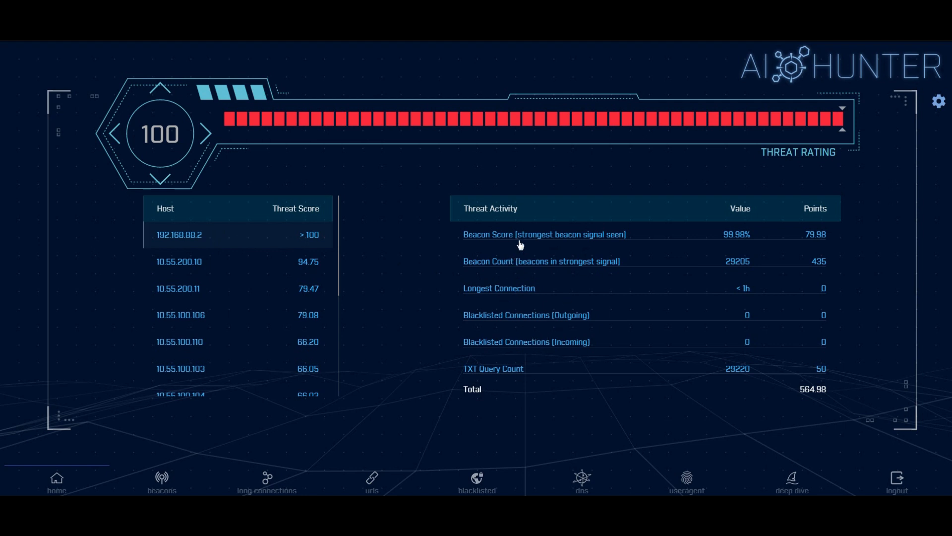
pyautogui.moveTo(517, 240)
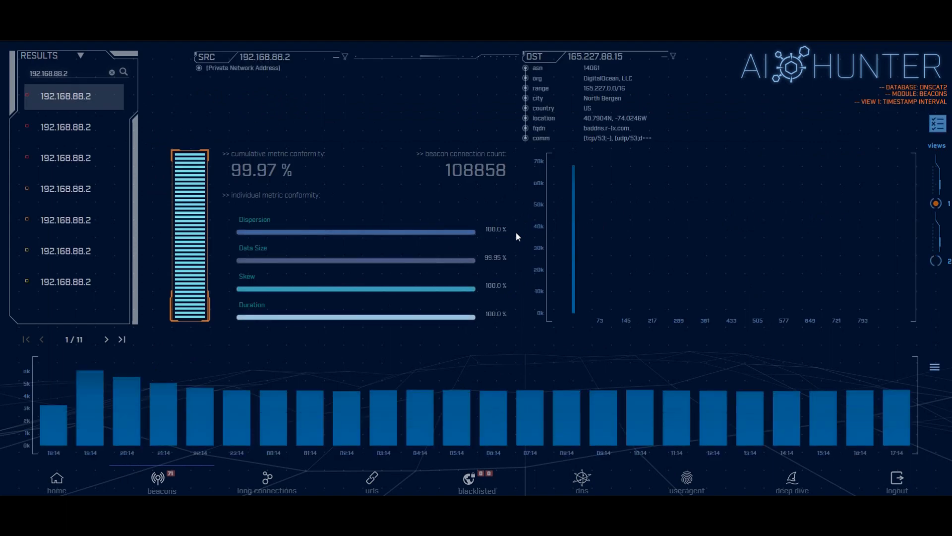
pyautogui.moveTo(607, 138)
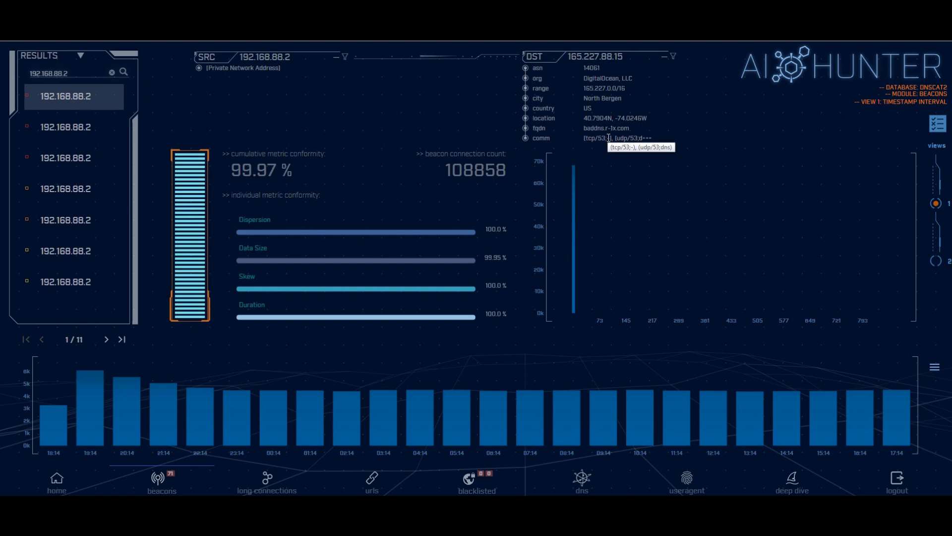
pyautogui.moveTo(607, 128)
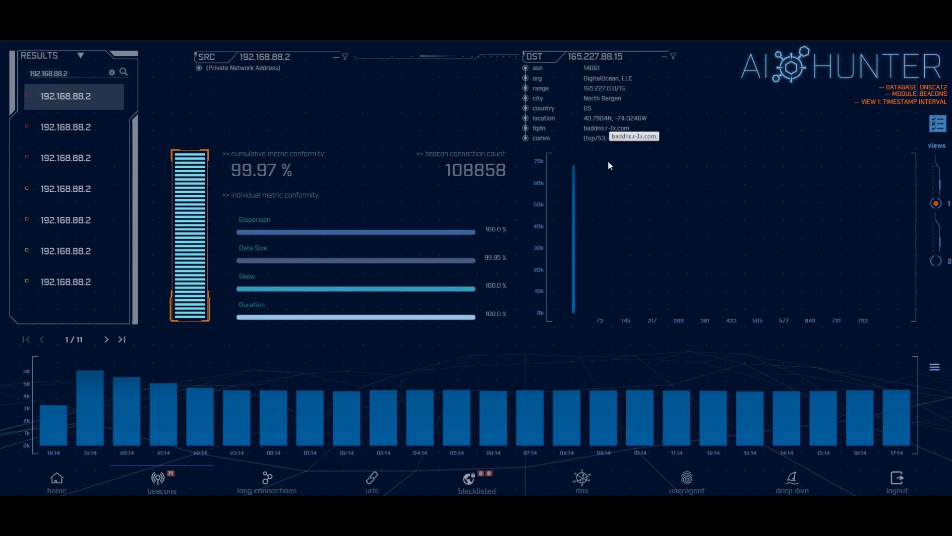
pyautogui.moveTo(589, 395)
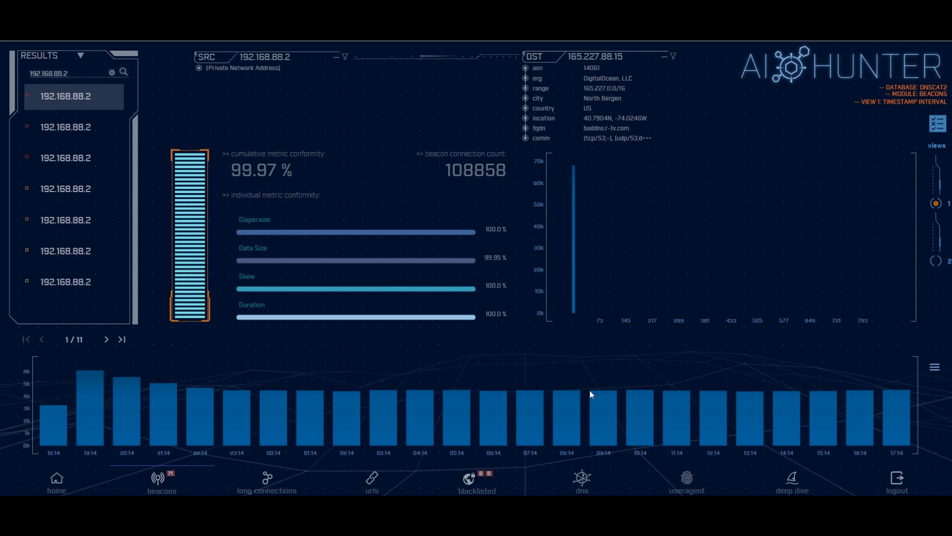
pyautogui.moveTo(735, 345)
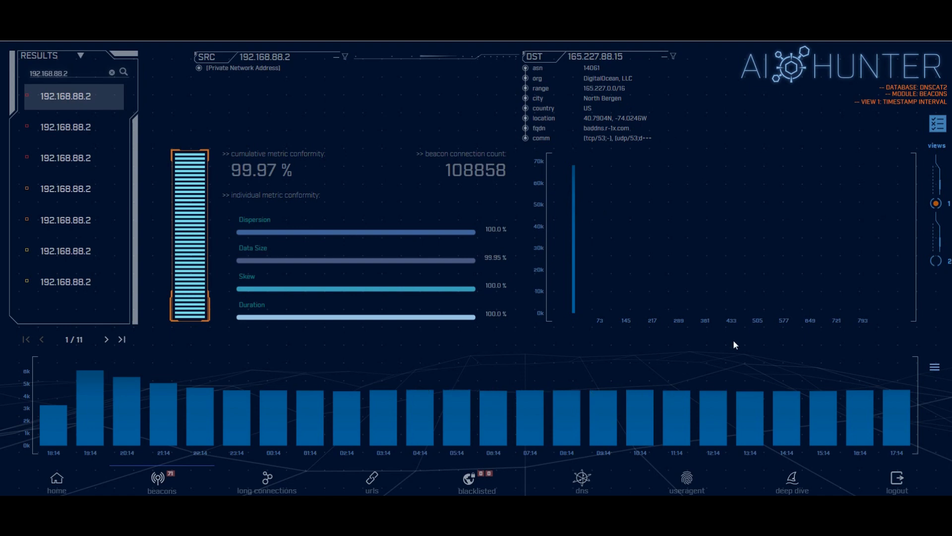
# Switch the 192.168.88.2 beacon chart to the Data Size view.
pyautogui.click(935, 262)
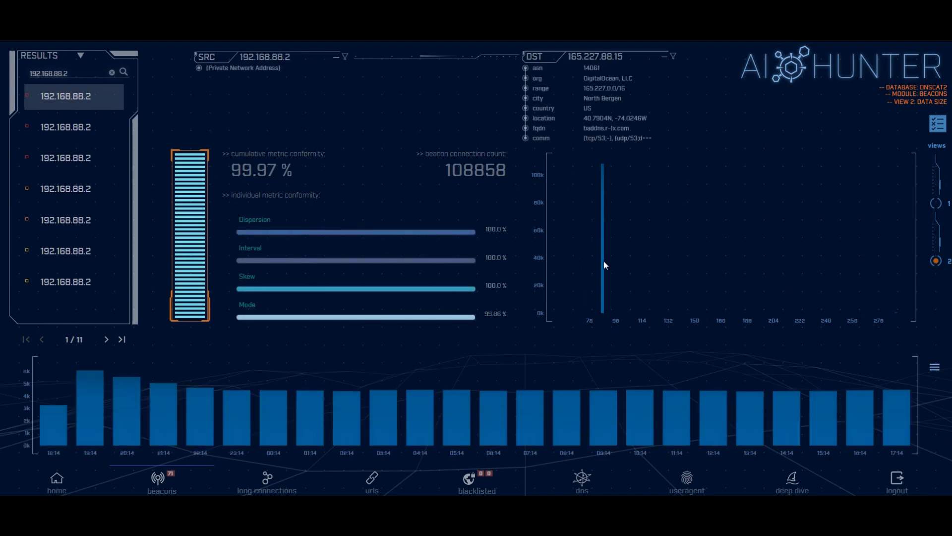
pyautogui.moveTo(605, 329)
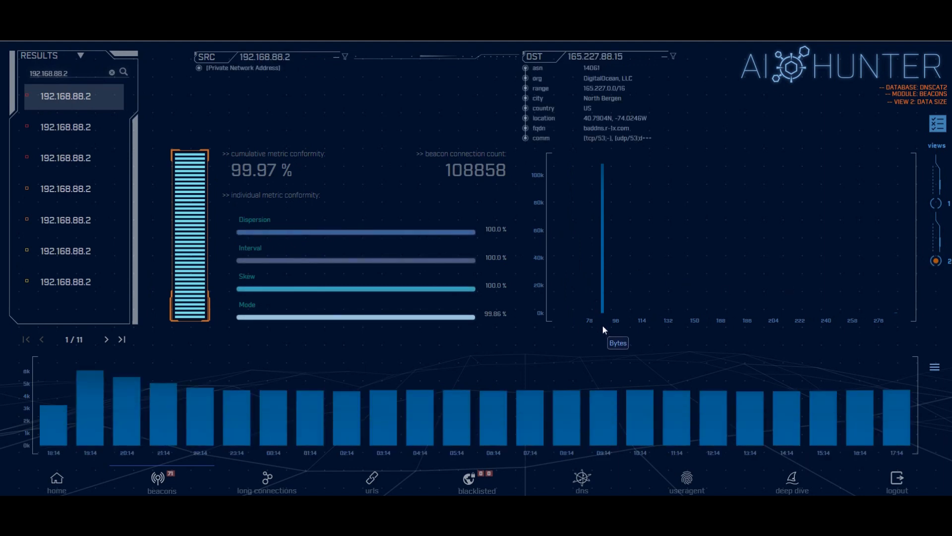
pyautogui.moveTo(899, 327)
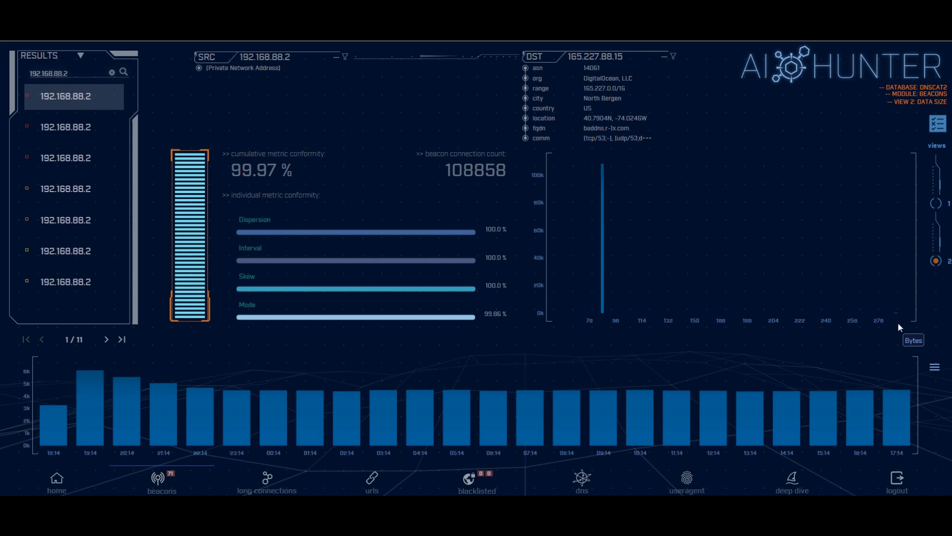
pyautogui.moveTo(900, 322)
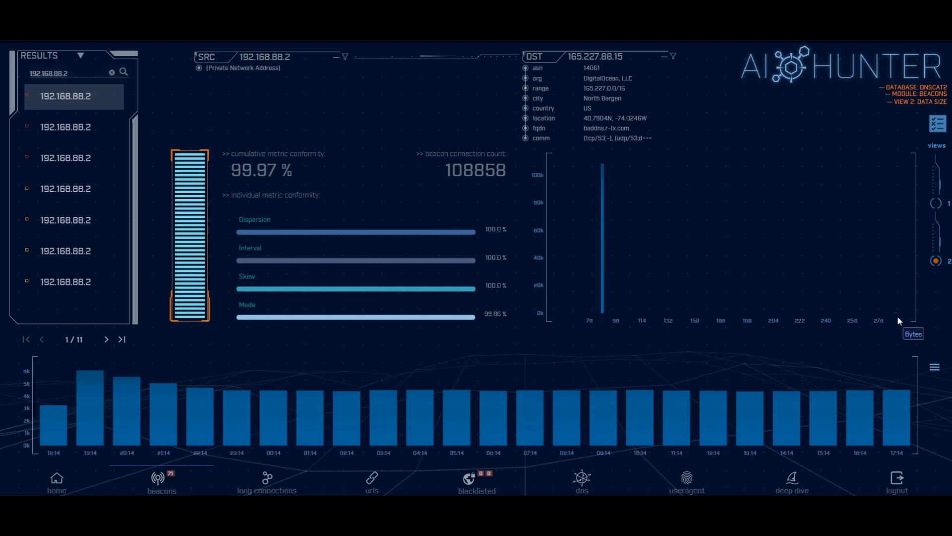
pyautogui.moveTo(604, 138)
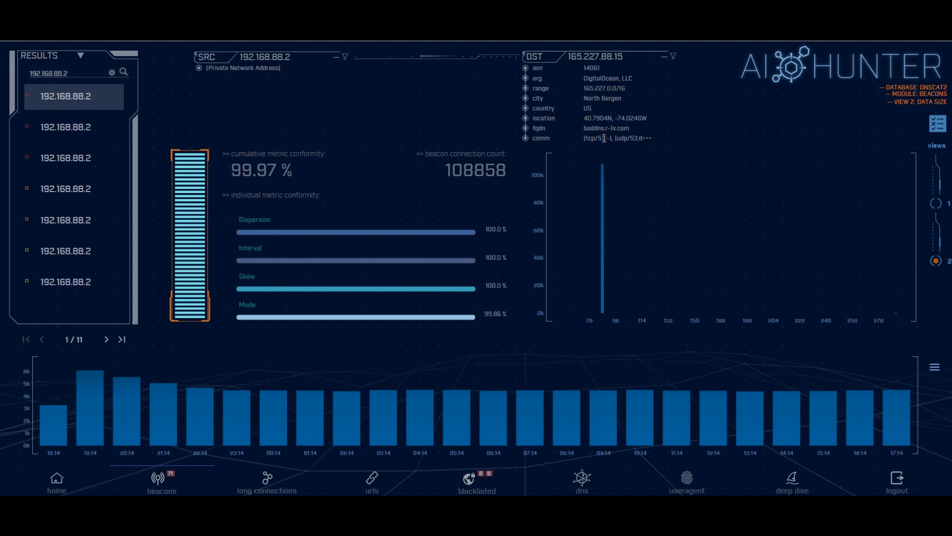
pyautogui.moveTo(592, 473)
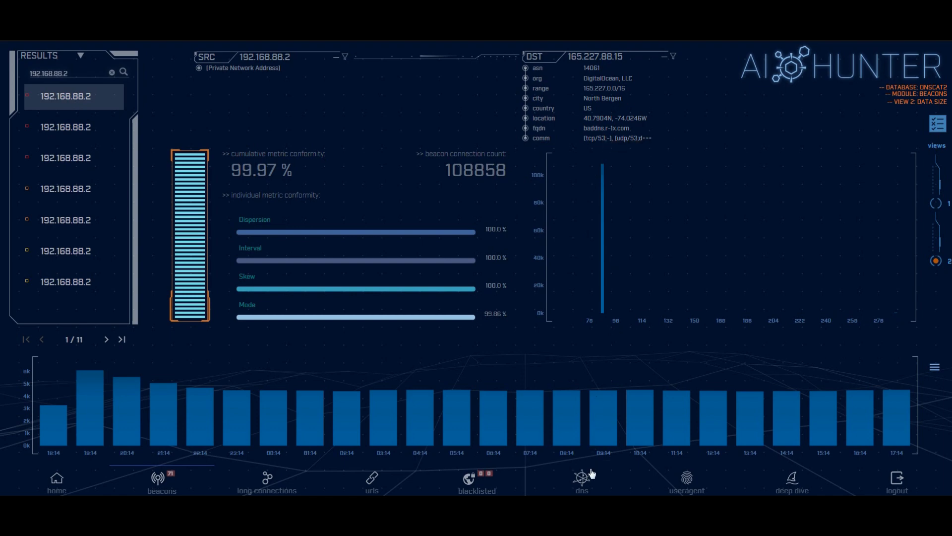
# Open DNS analysis and select r-1x.com to reveal 192.168.88.2's 109,227 queries.
pyautogui.click(581, 480)
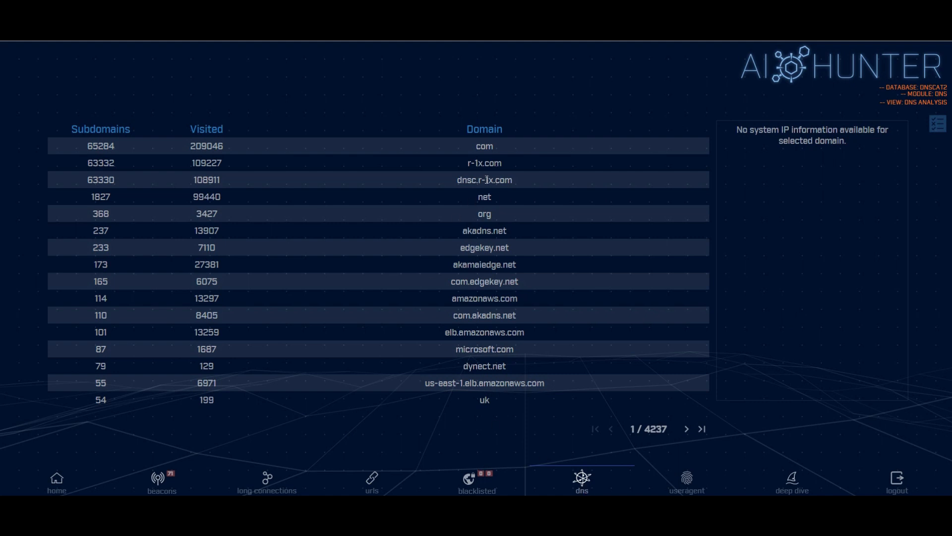
pyautogui.moveTo(482, 178)
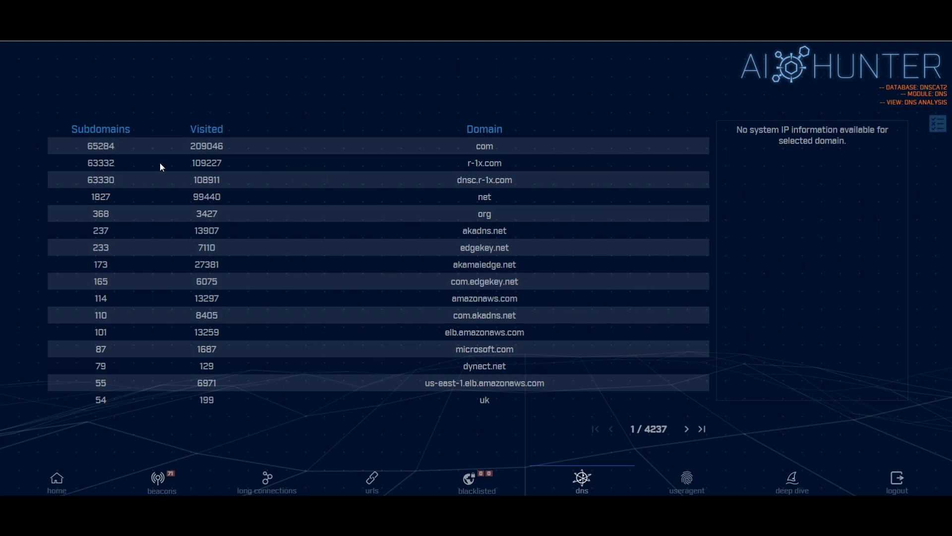
pyautogui.click(484, 163)
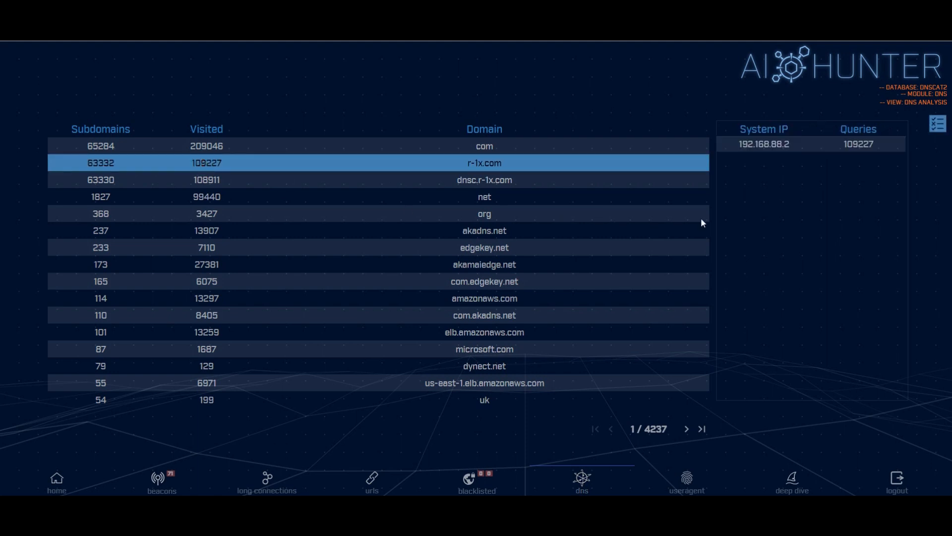
pyautogui.moveTo(770, 154)
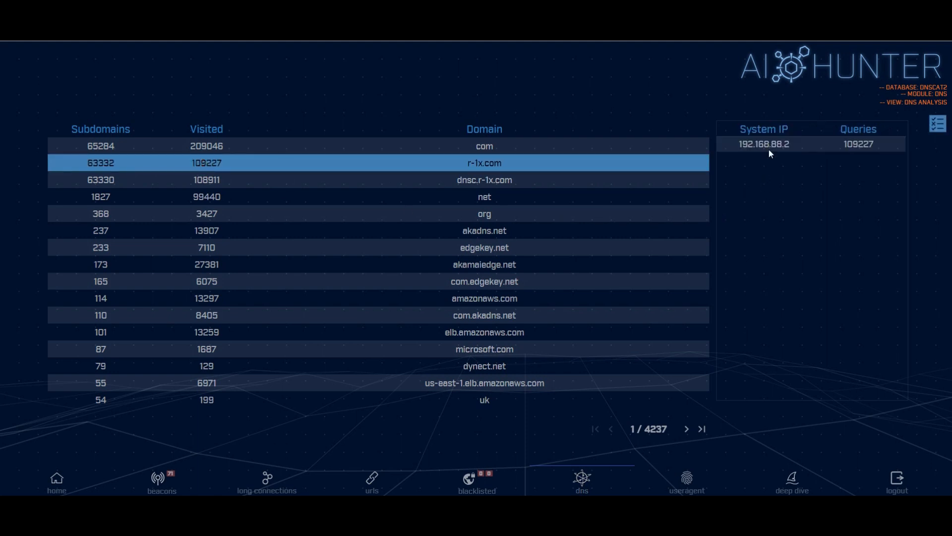
pyautogui.moveTo(791, 483)
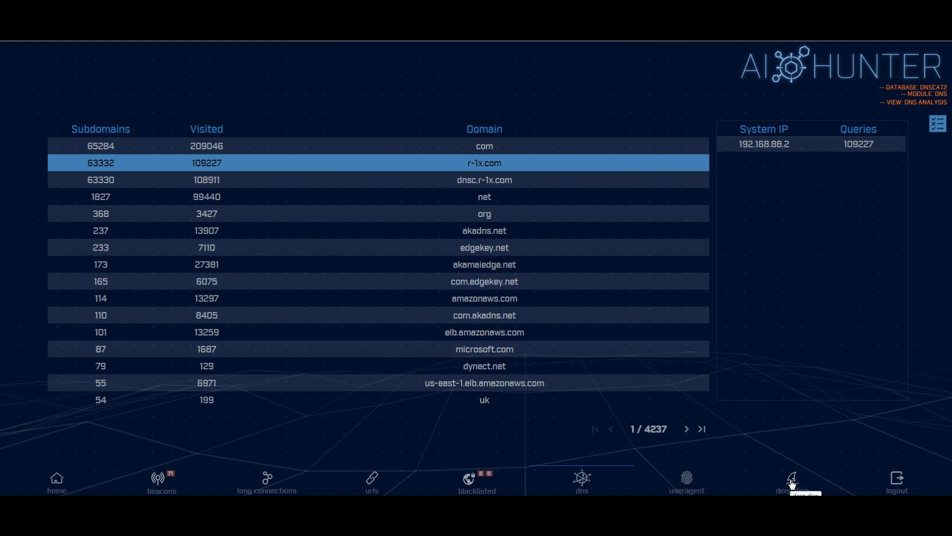
# Enter 192.168.88.2 as the local IP on the deep dive page.
pyautogui.click(792, 482)
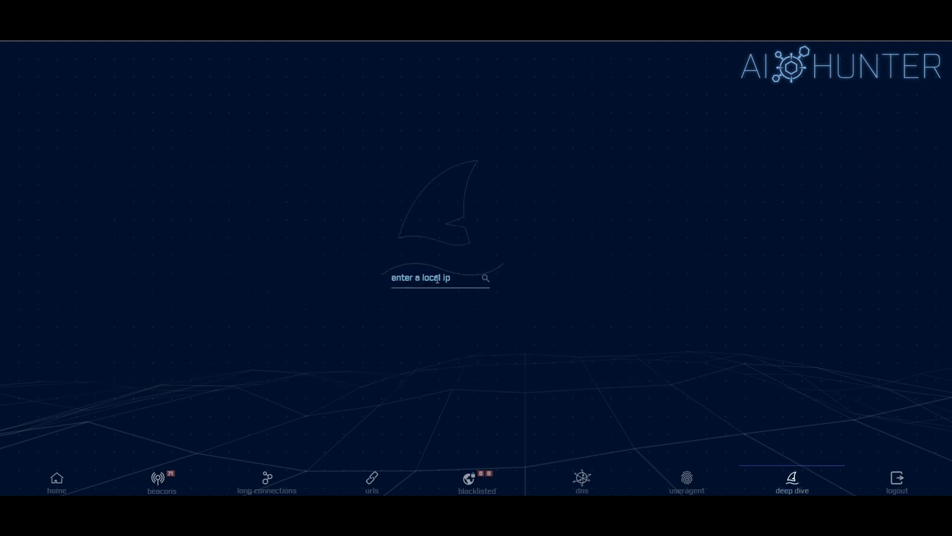
pyautogui.write('19')
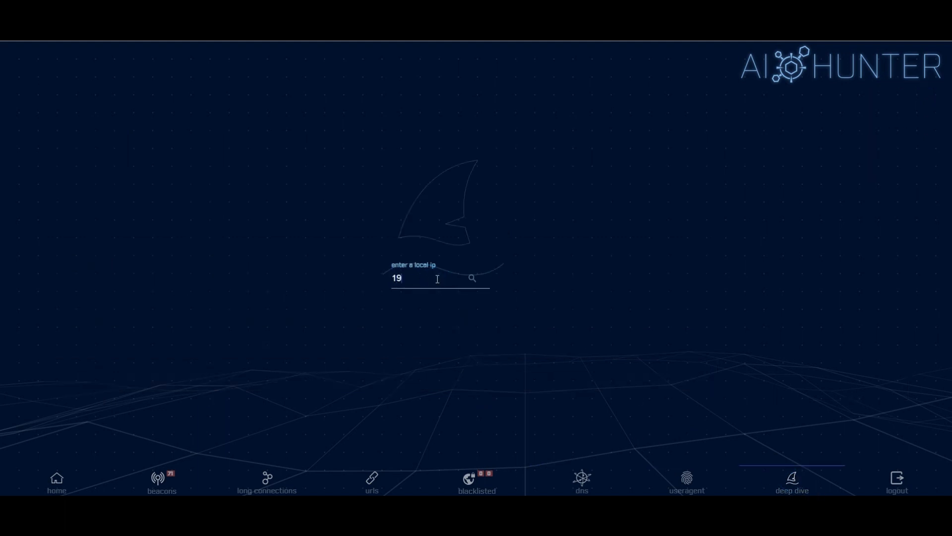
pyautogui.write('2.1')
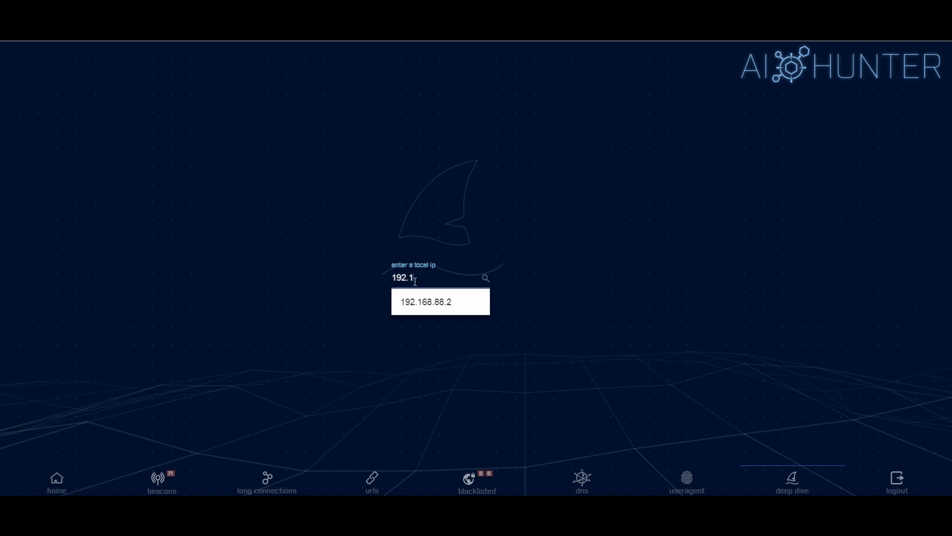
pyautogui.click(425, 302)
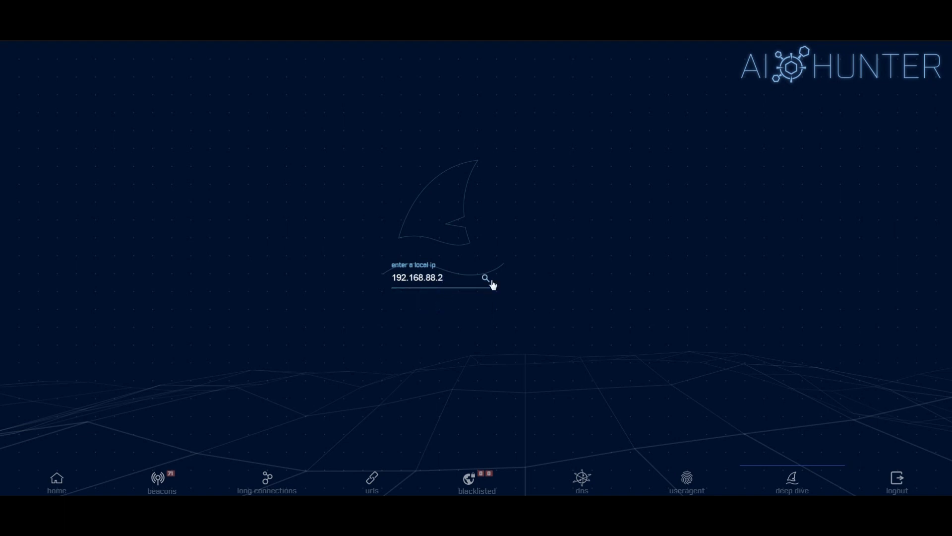
# Run the deep dive, expand 45.* hosts, and enlarge 165.227.88.15's connection timeline.
pyautogui.click(484, 278)
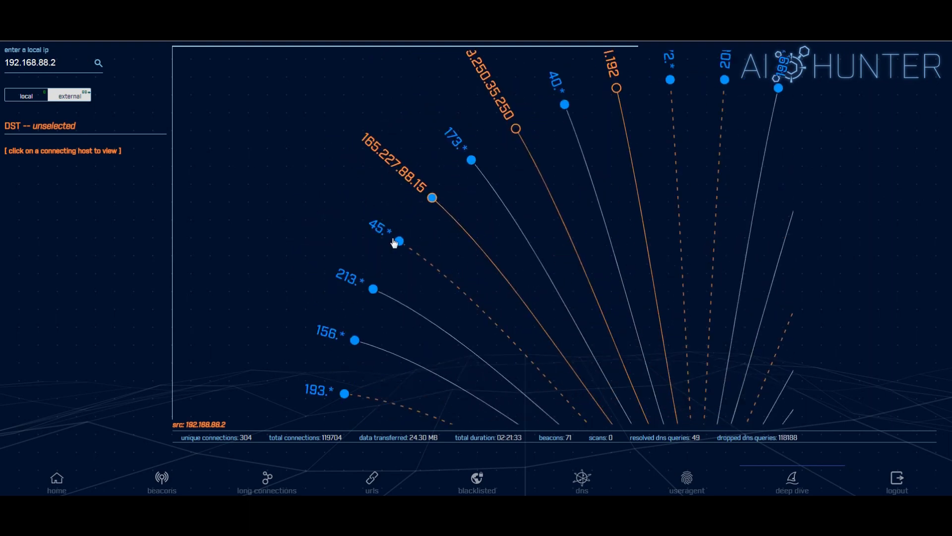
pyautogui.click(398, 241)
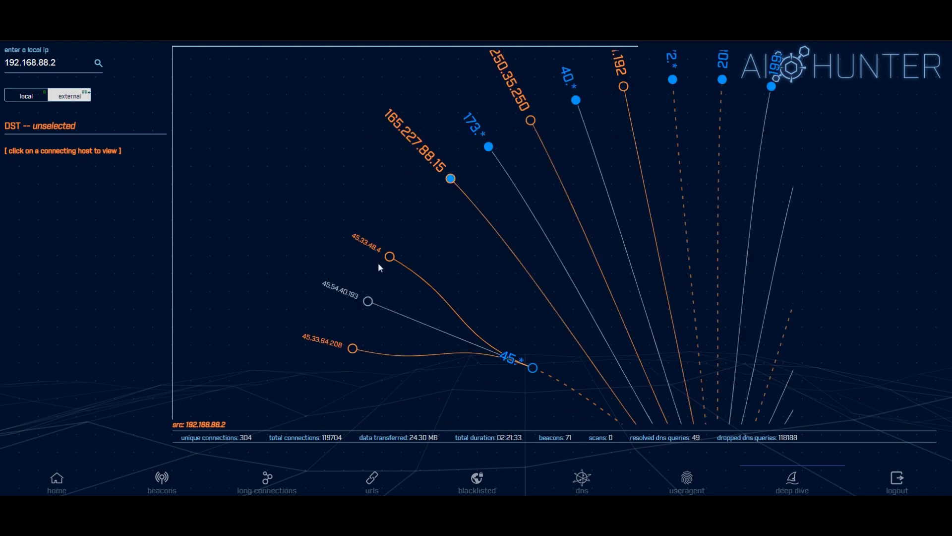
pyautogui.moveTo(395, 181)
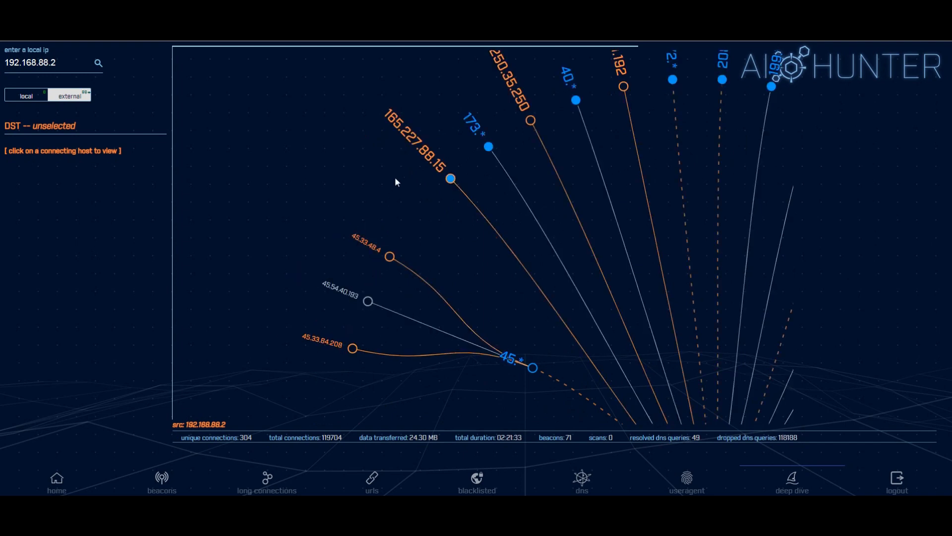
pyautogui.click(450, 178)
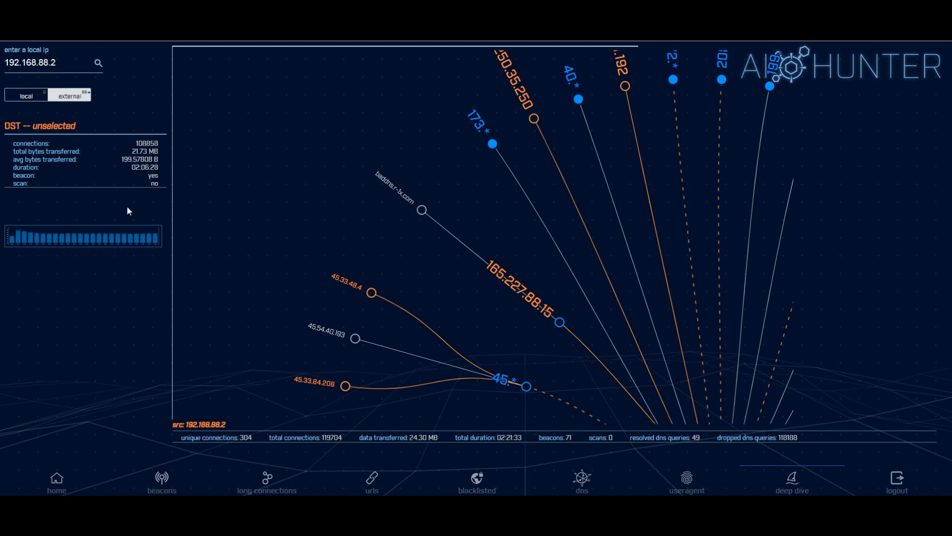
pyautogui.click(559, 321)
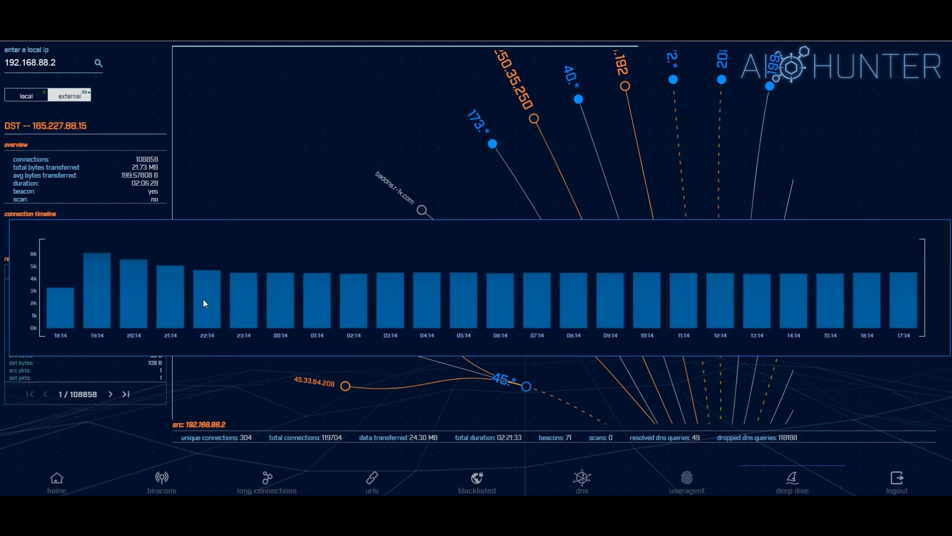